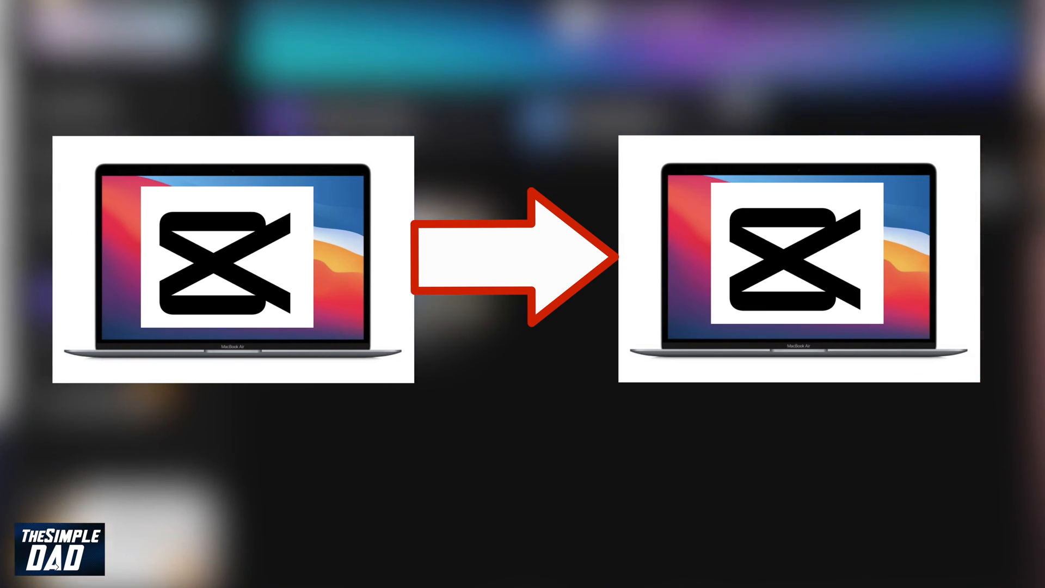
Navigate into Movies/CapCut/User Data/Projects in the Finder window.
left_click(770, 559)
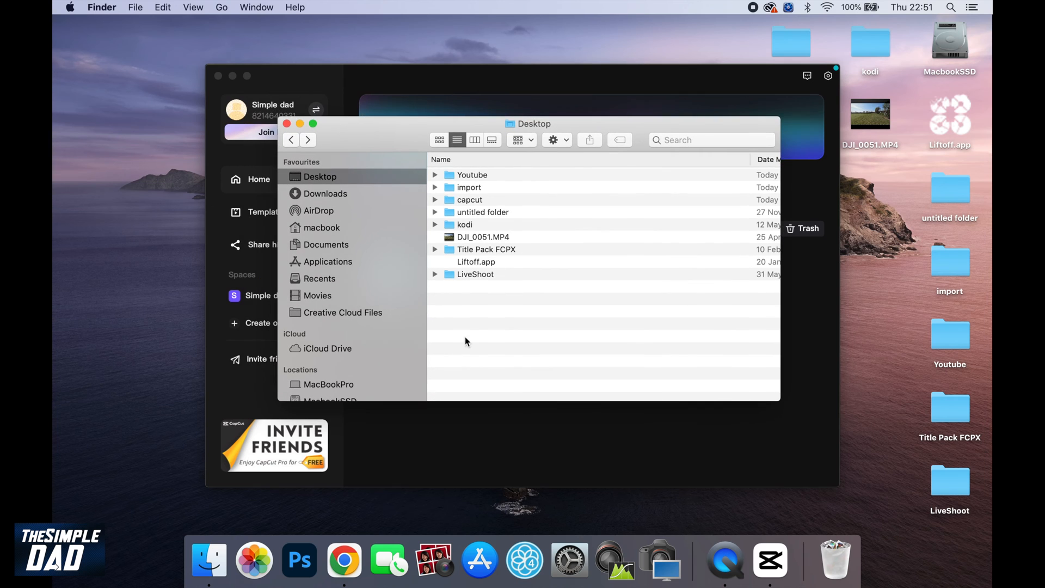
left_click(317, 295)
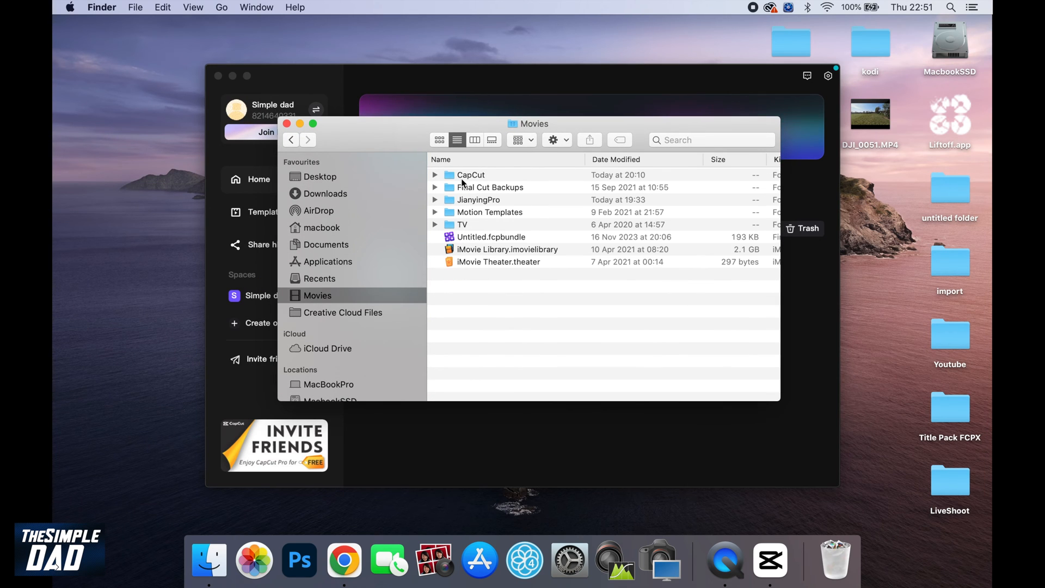
double_click(471, 174)
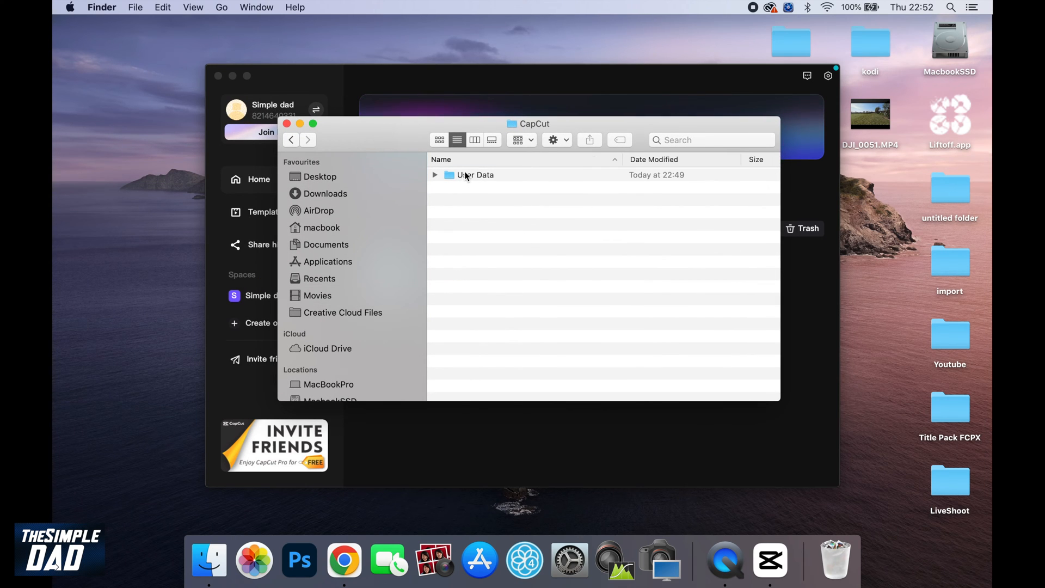
double_click(475, 174)
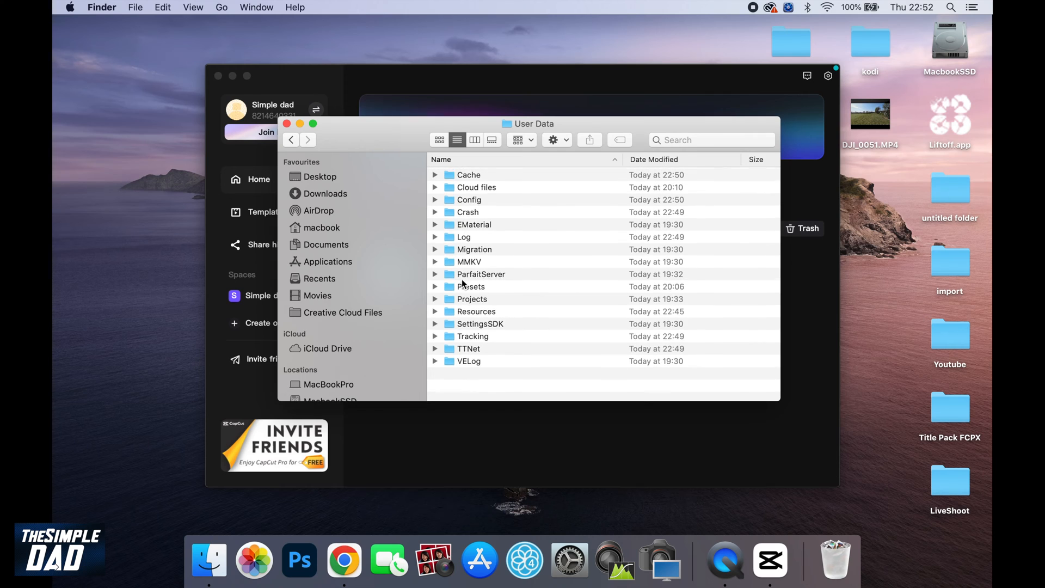
double_click(471, 299)
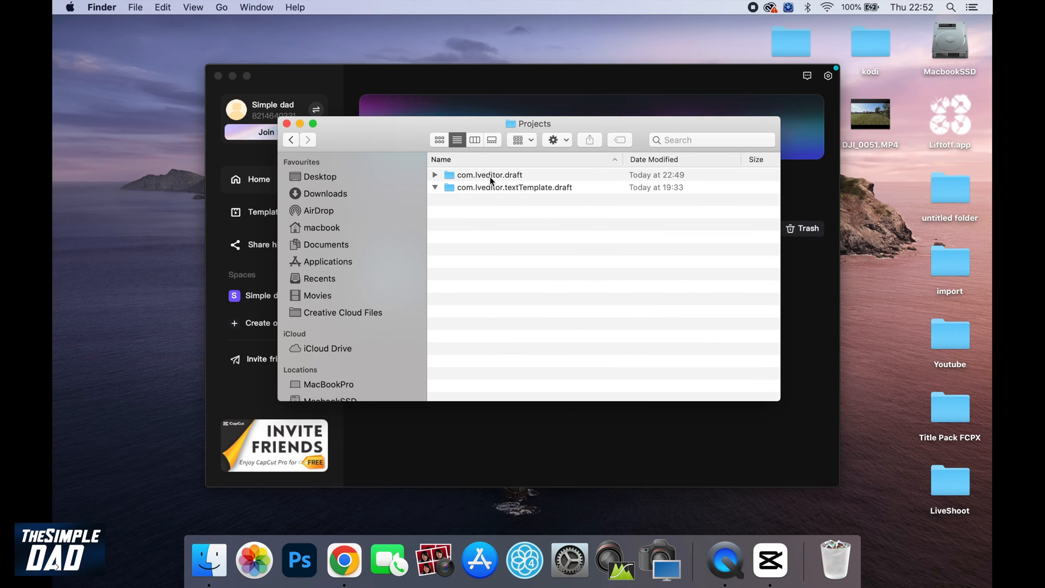
Expand com.lveditor.draft to reveal the 0111 project folder inside.
left_click(435, 174)
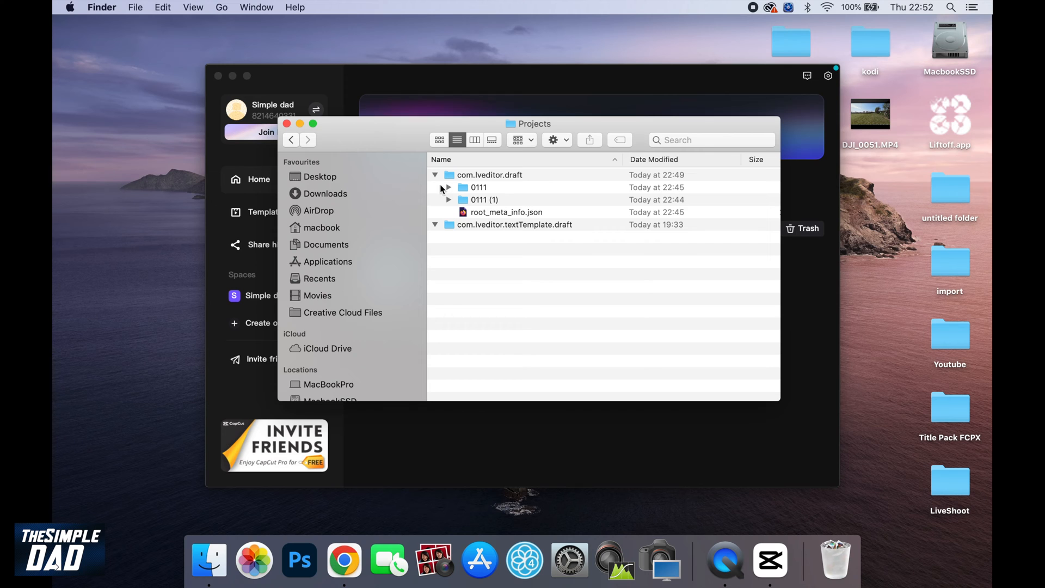
left_click(478, 188)
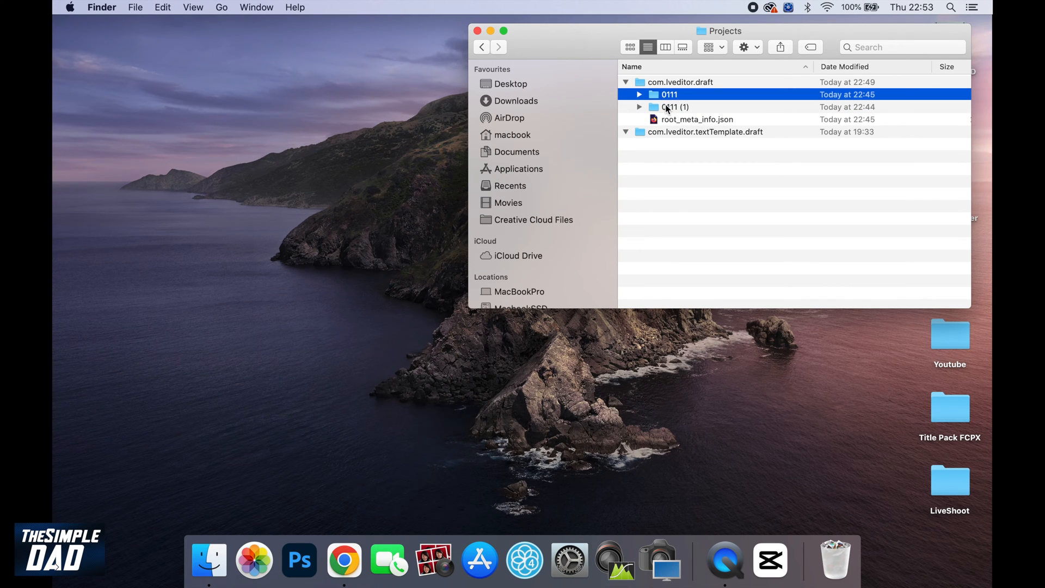
Copy the 0111 project folder and drop it onto the desktop.
right_click(668, 93)
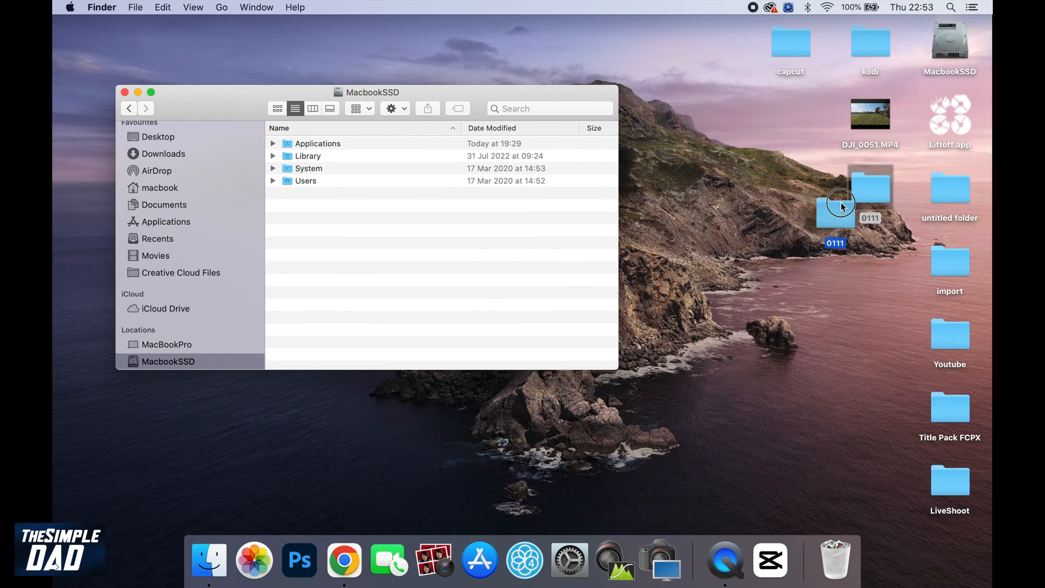
left_click_drag(366, 92, 410, 53)
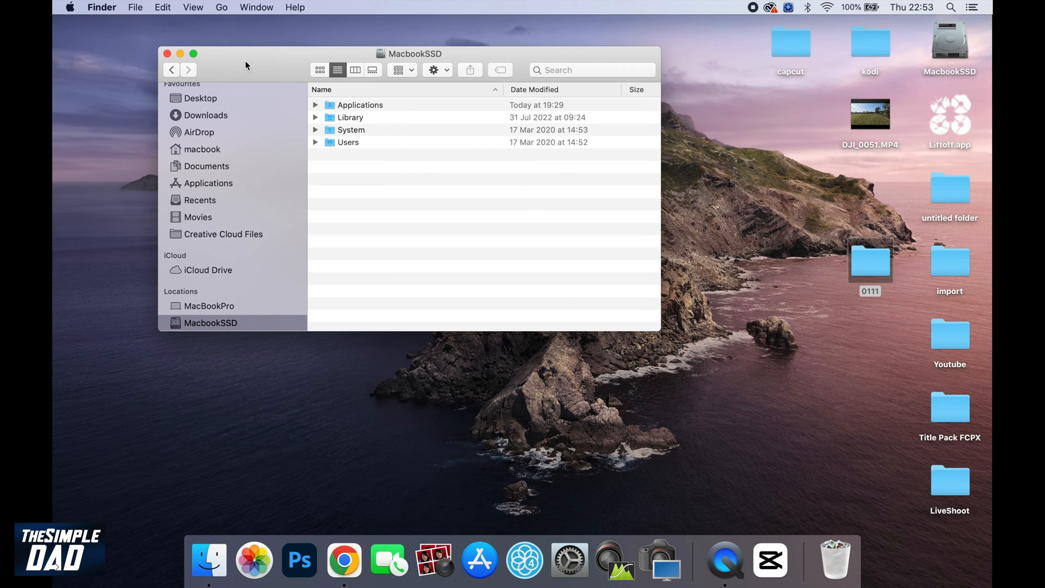
mouse_move(216, 164)
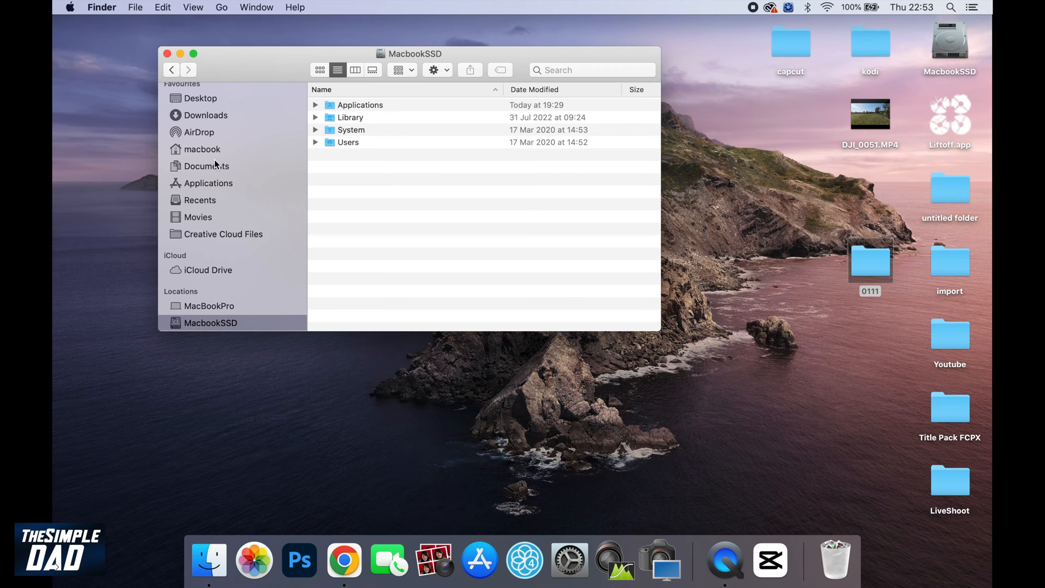
mouse_move(270, 224)
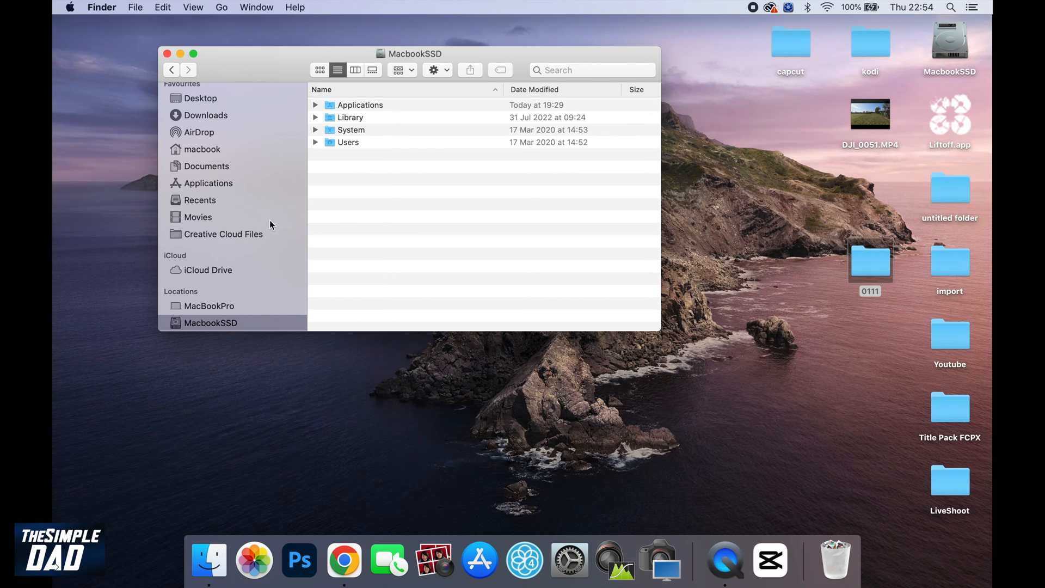
Move the desktop's 0111 folder into com.lveditor.draft, replacing the existing one.
left_click(197, 217)
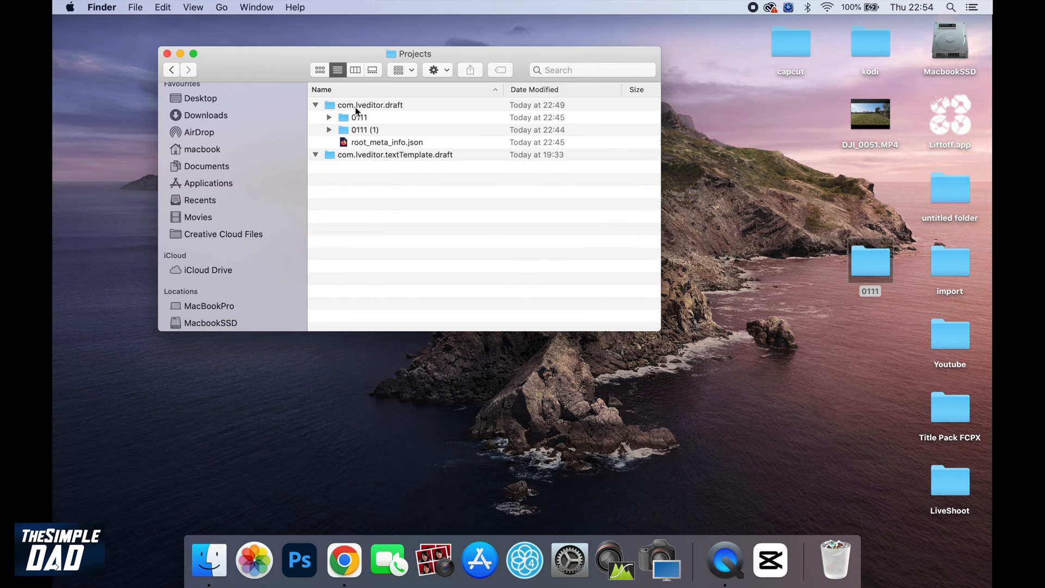
left_click(316, 105)
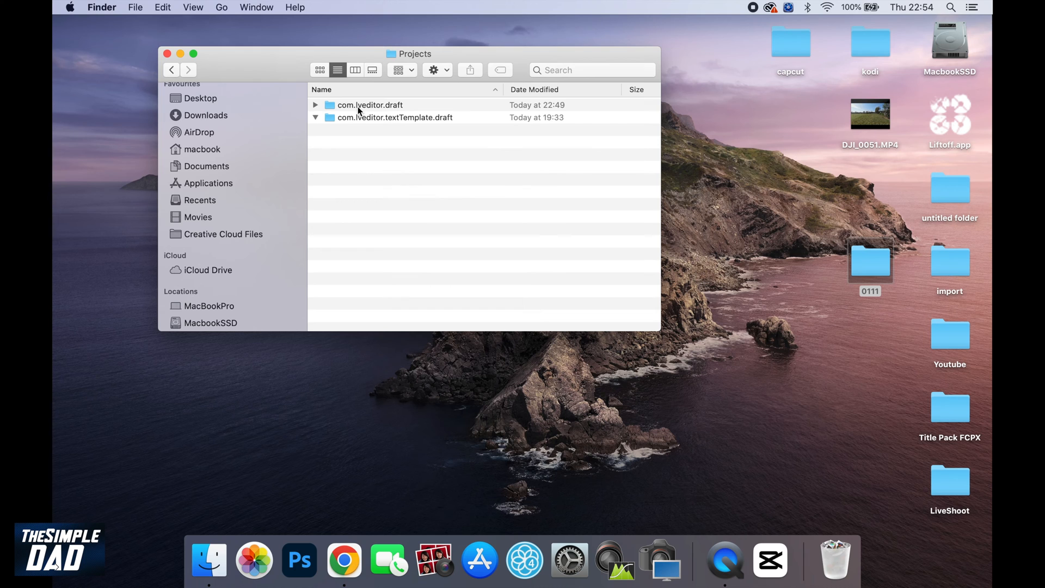
double_click(370, 104)
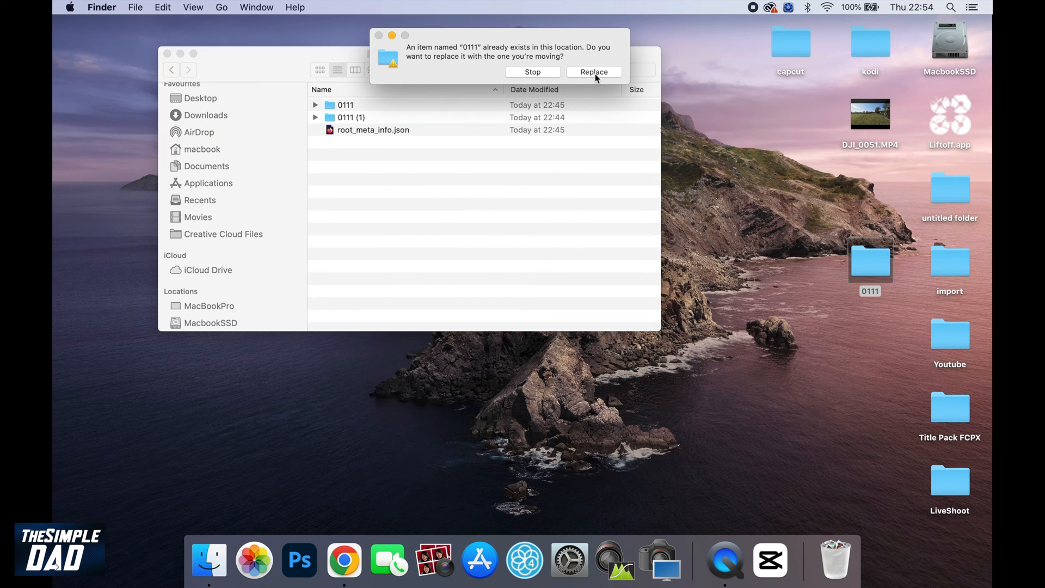
left_click(594, 72)
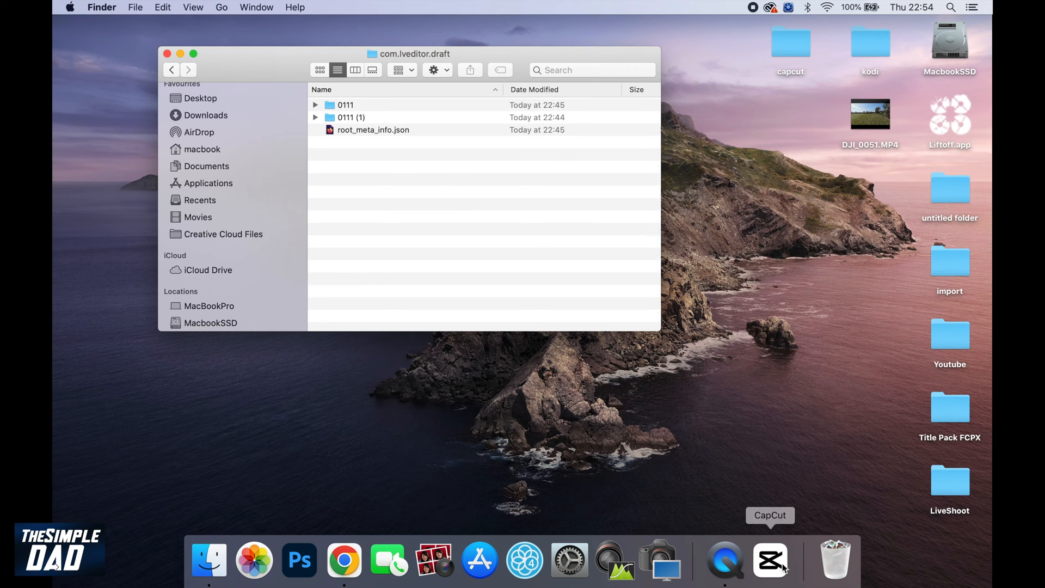
Show CapCut's home screen listing projects 0111 and 0111 (1).
left_click(770, 558)
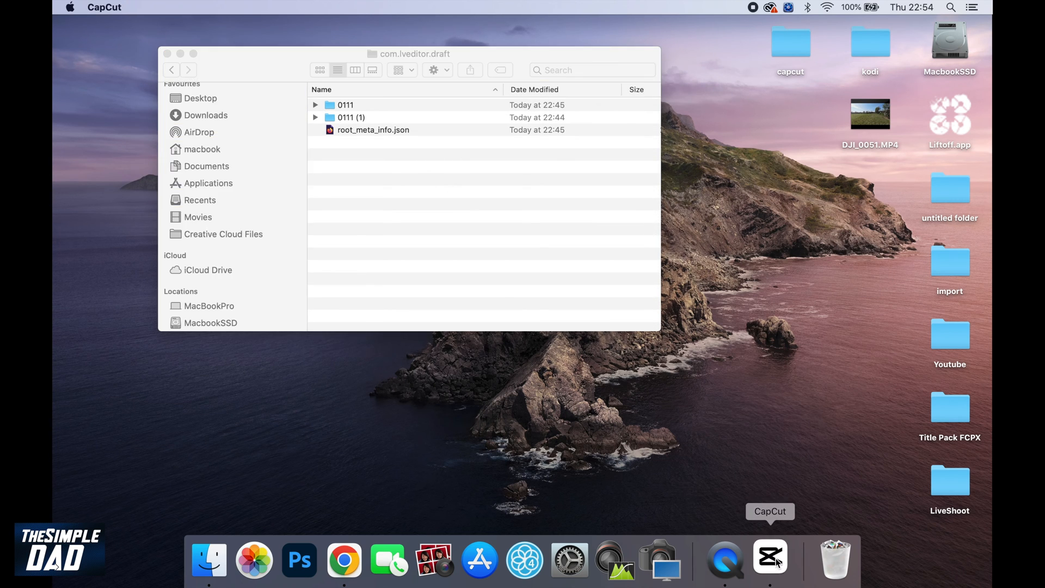
left_click(769, 558)
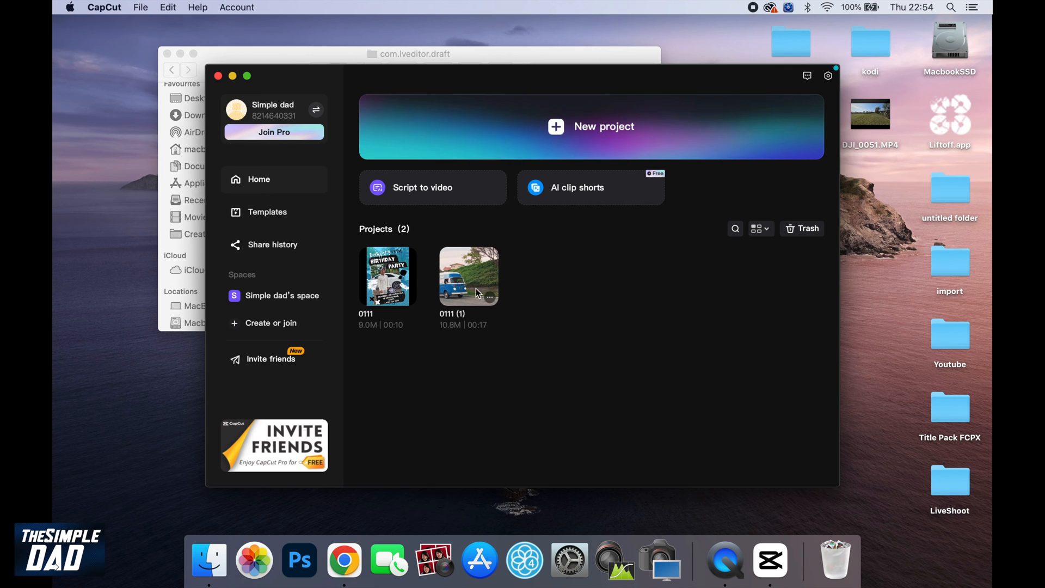